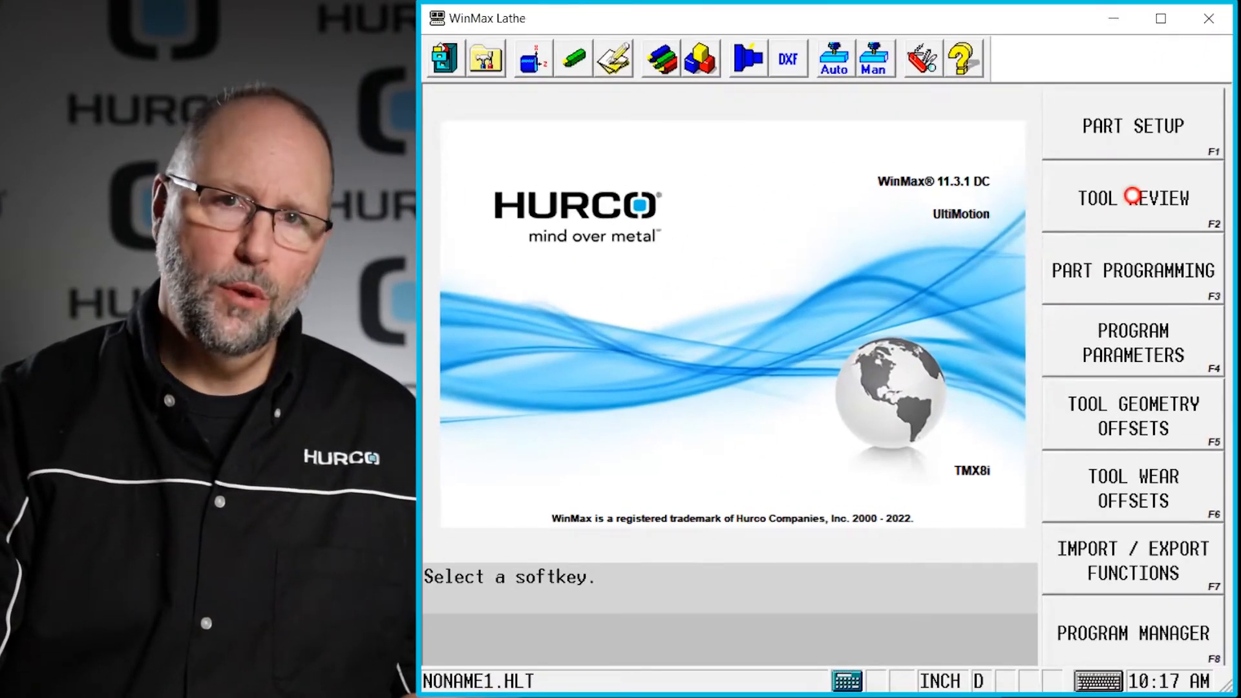
Open Tool Review and then the detailed Tool Setup for tool 1
{"action": "left_click", "coordinate": [1132, 197]}
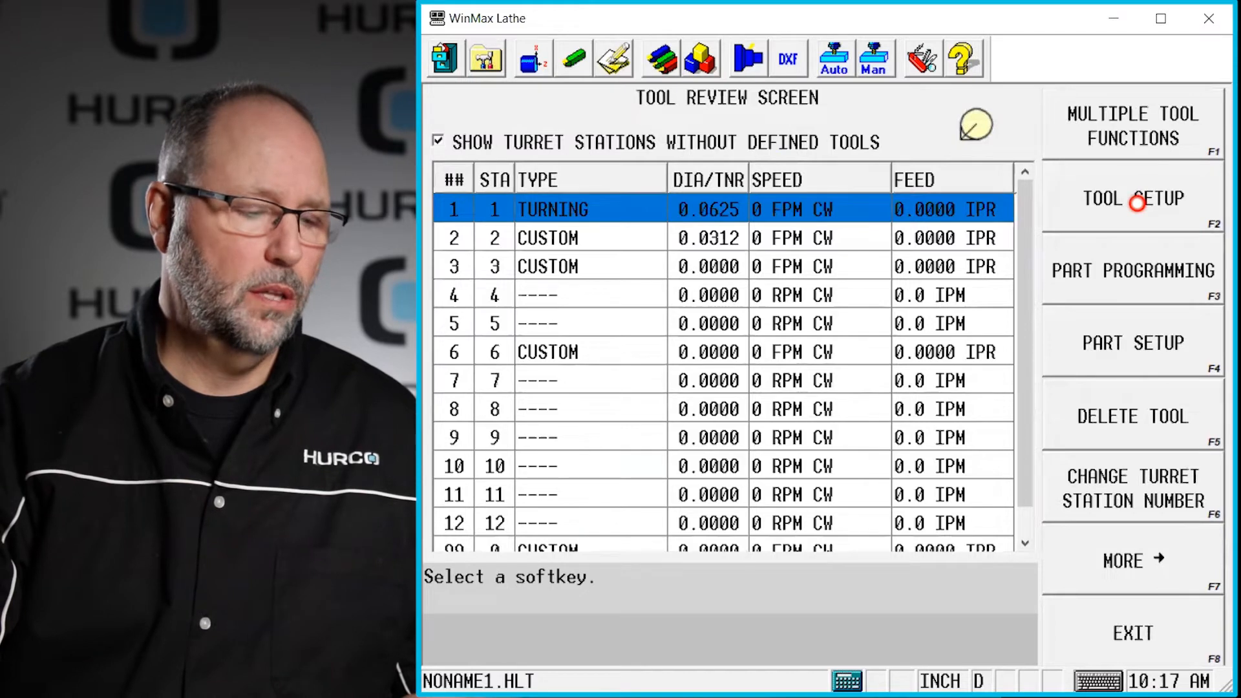
{"action": "left_click", "coordinate": [1133, 199]}
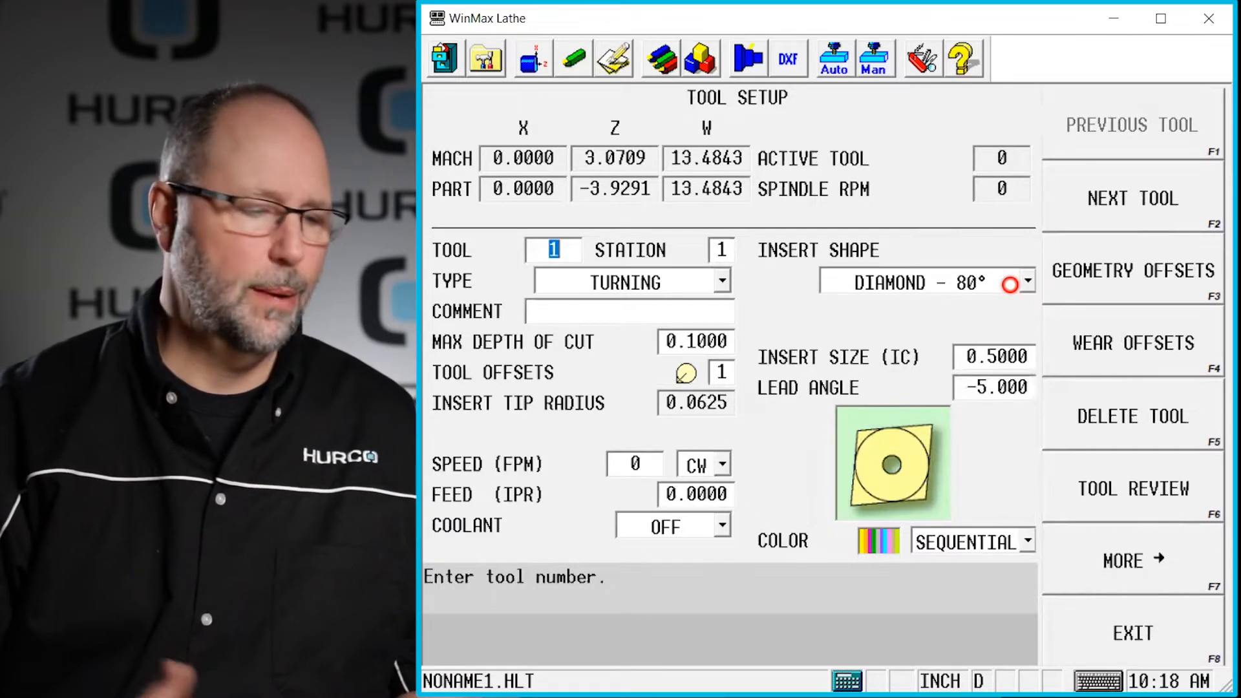
Select tool 3 at station 3 and bring up its tool type list
{"action": "type", "text": "3"}
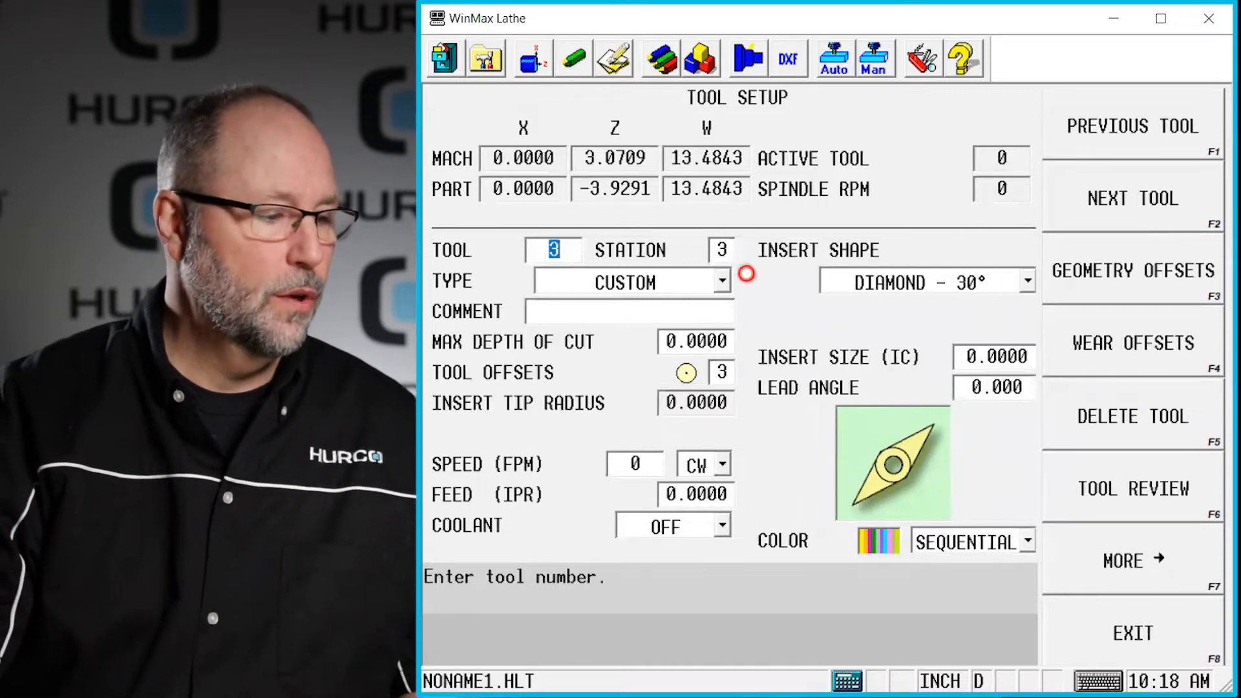
{"action": "left_click", "coordinate": [721, 249]}
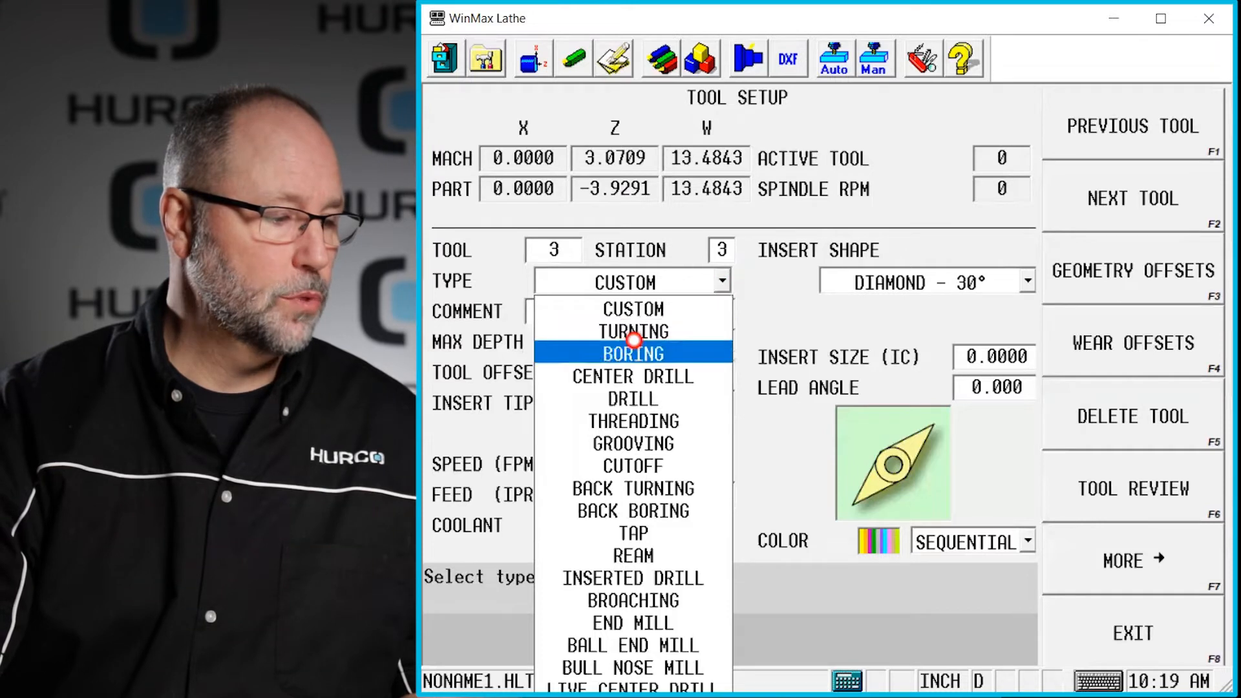
Make tool 3 a turning tool and enter a 0.1000 maximum depth of cut
{"action": "left_click", "coordinate": [632, 331]}
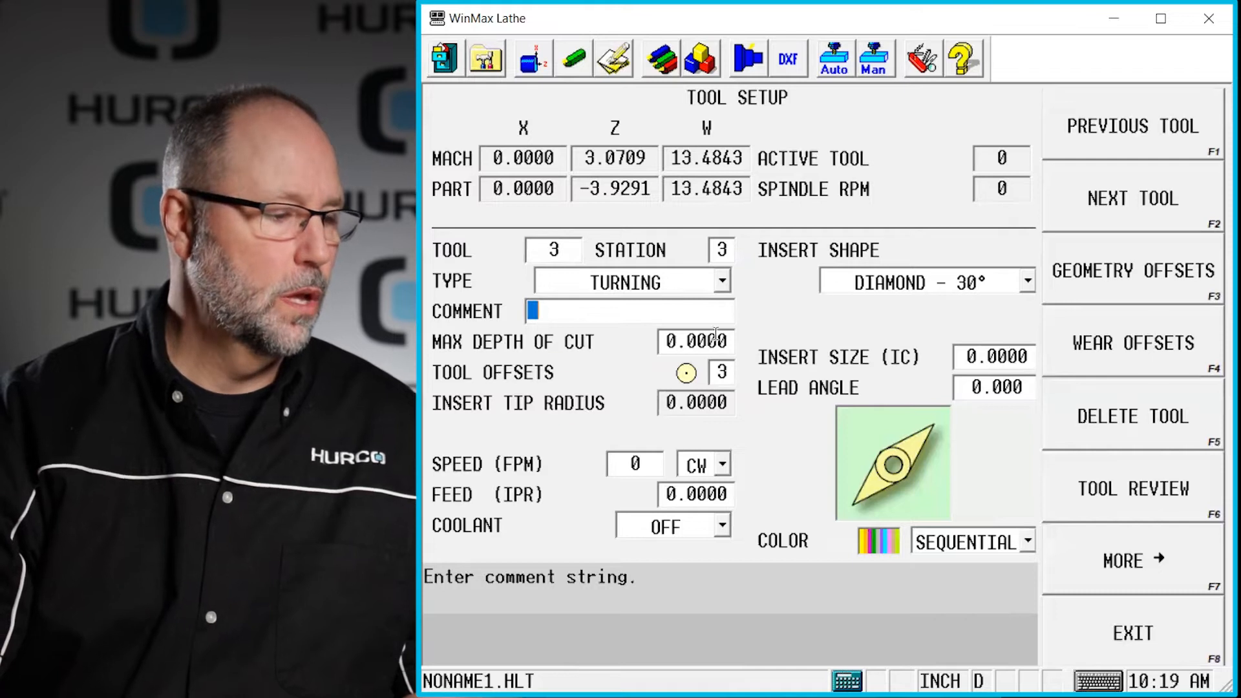
{"action": "left_click", "coordinate": [696, 342]}
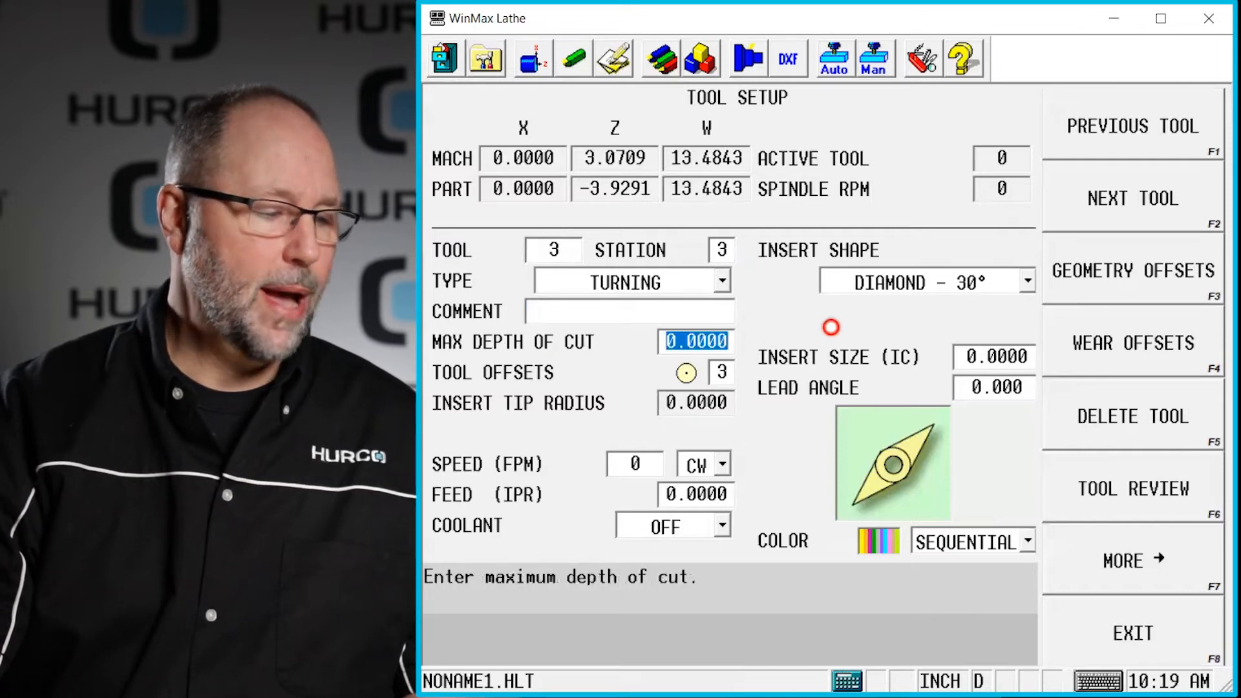
{"action": "type", "text": "."}
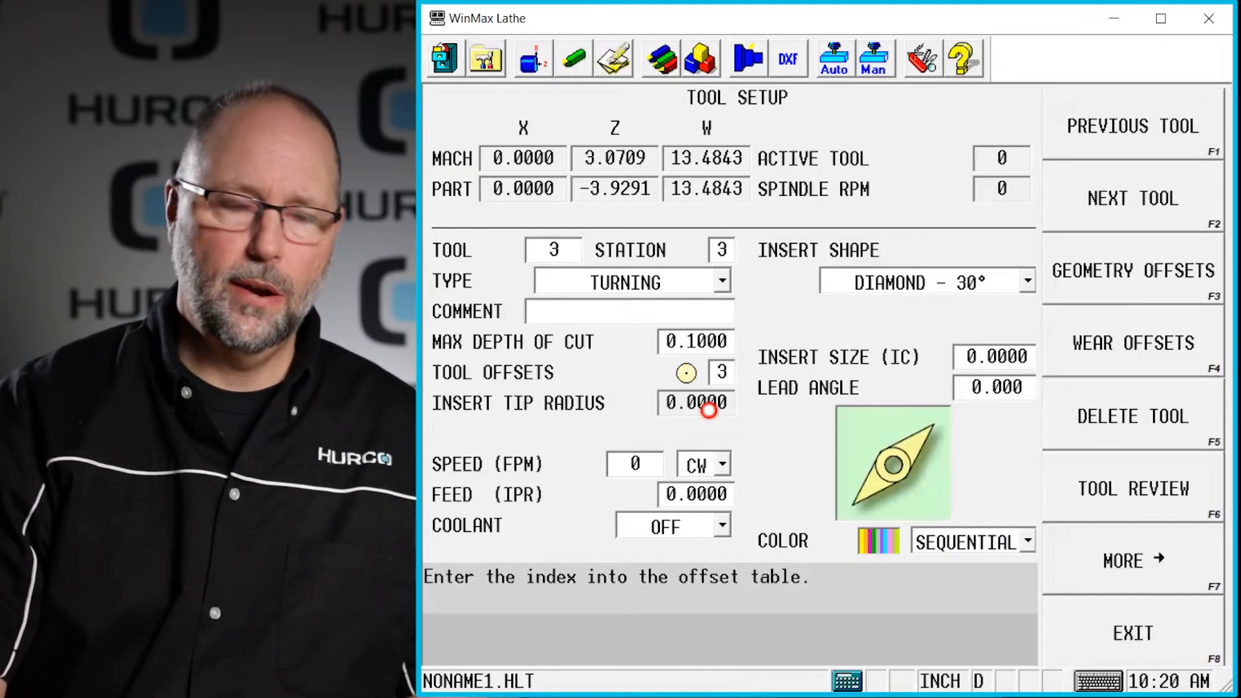
Set tool 3's speed to 650 FPM, confirm the data-block prompt, and keep clockwise rotation
{"action": "left_click", "coordinate": [634, 464]}
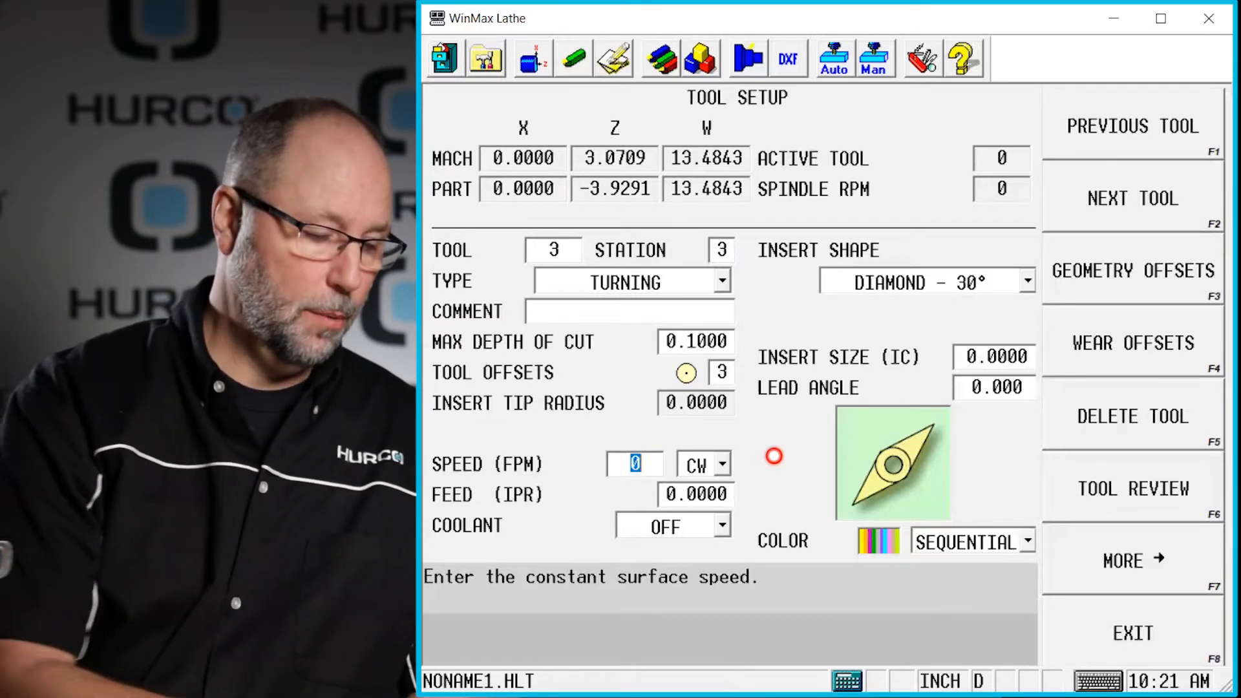
{"action": "type", "text": "65"}
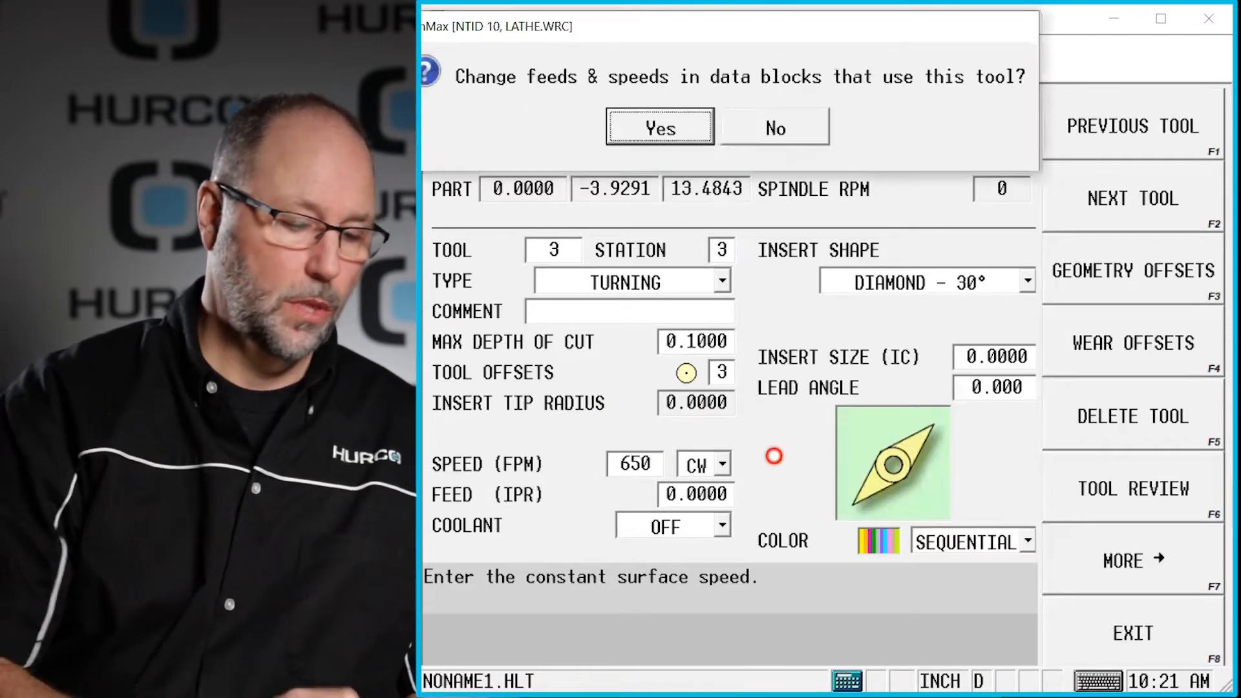
{"action": "left_click", "coordinate": [657, 126]}
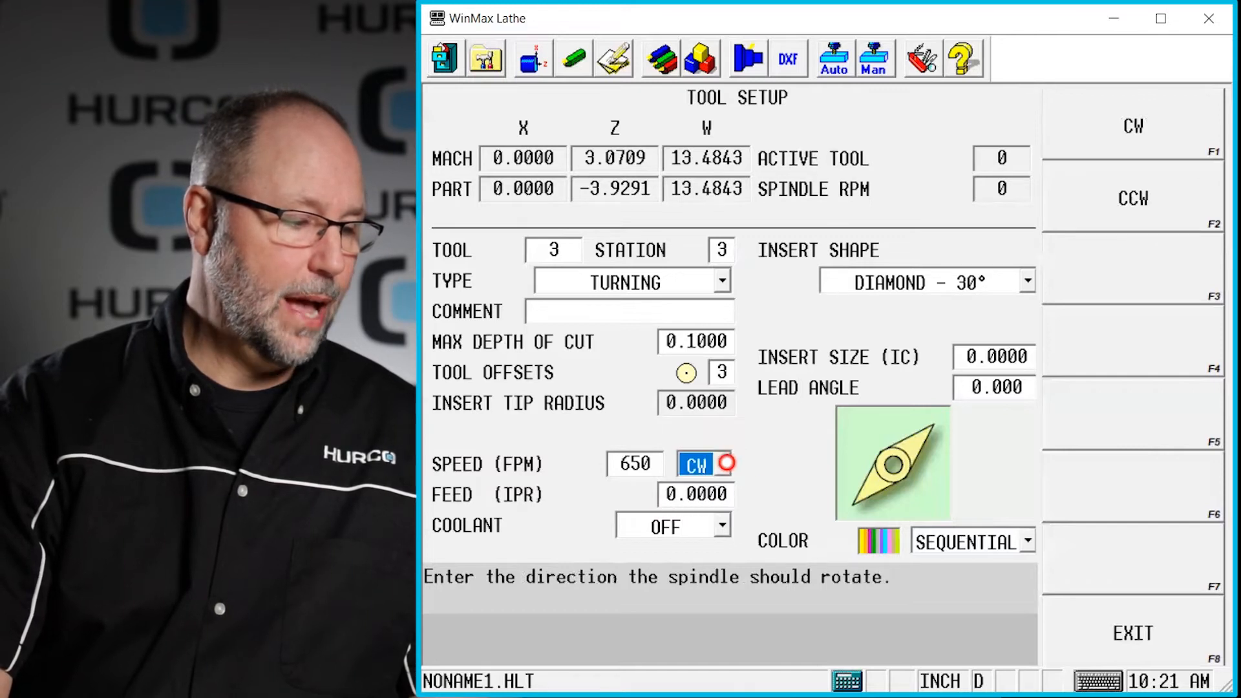
{"action": "left_click", "coordinate": [723, 464]}
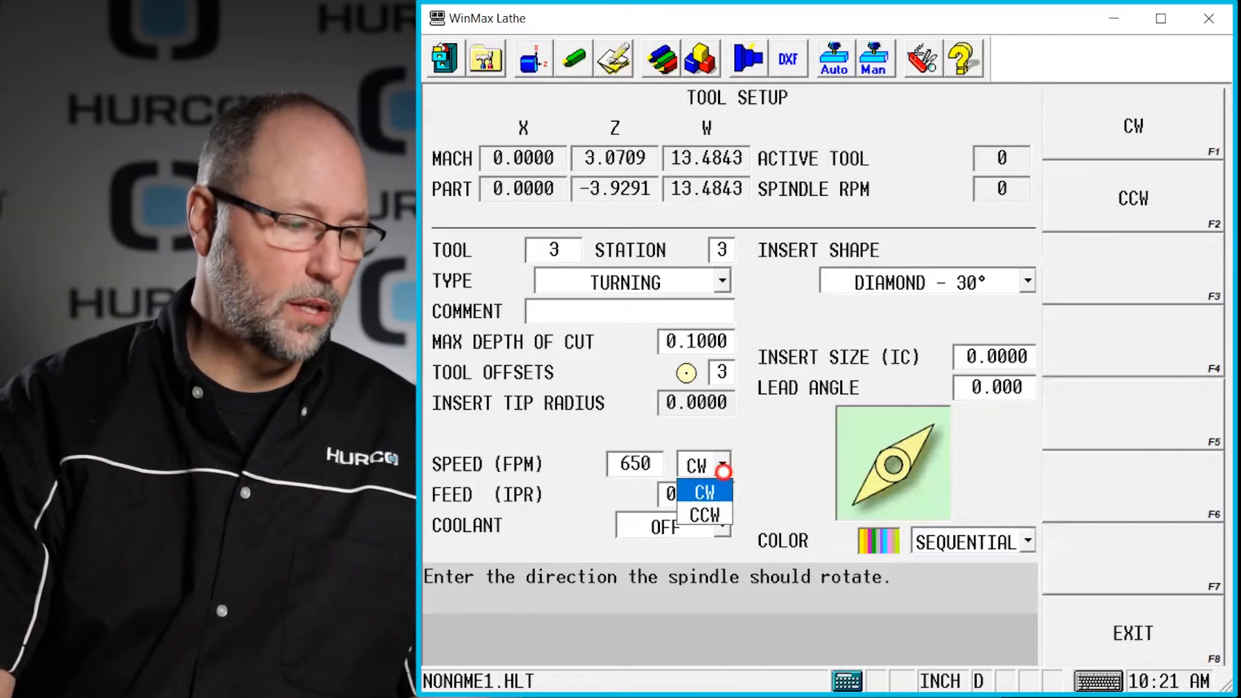
{"action": "left_click", "coordinate": [704, 491]}
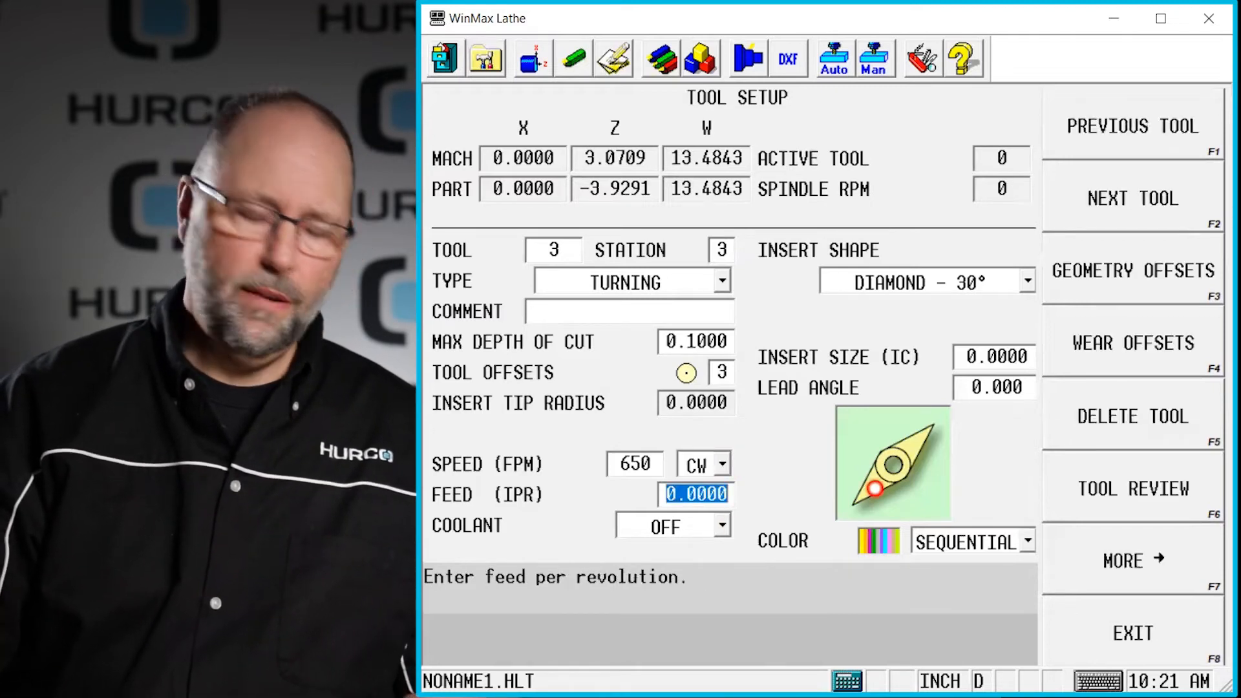
Enter a 0.0050 IPR feed for tool 3 and choose primary coolant
{"action": "type", "text": ".005"}
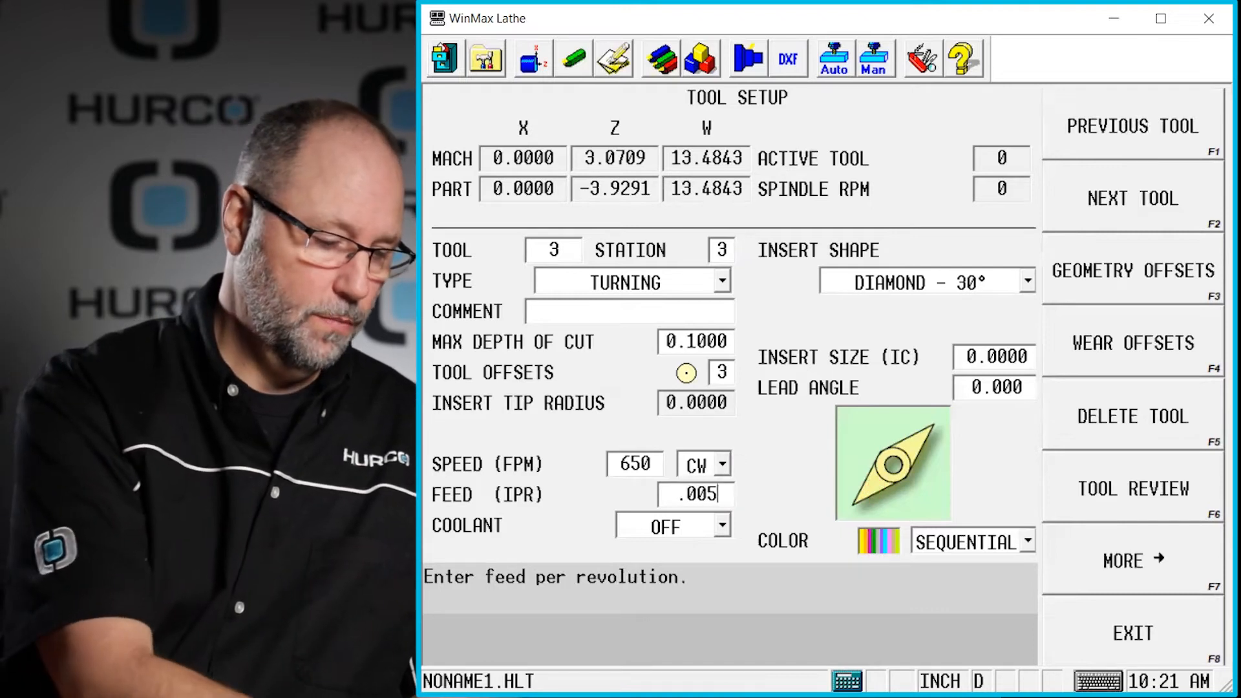
{"action": "left_click", "coordinate": [663, 525]}
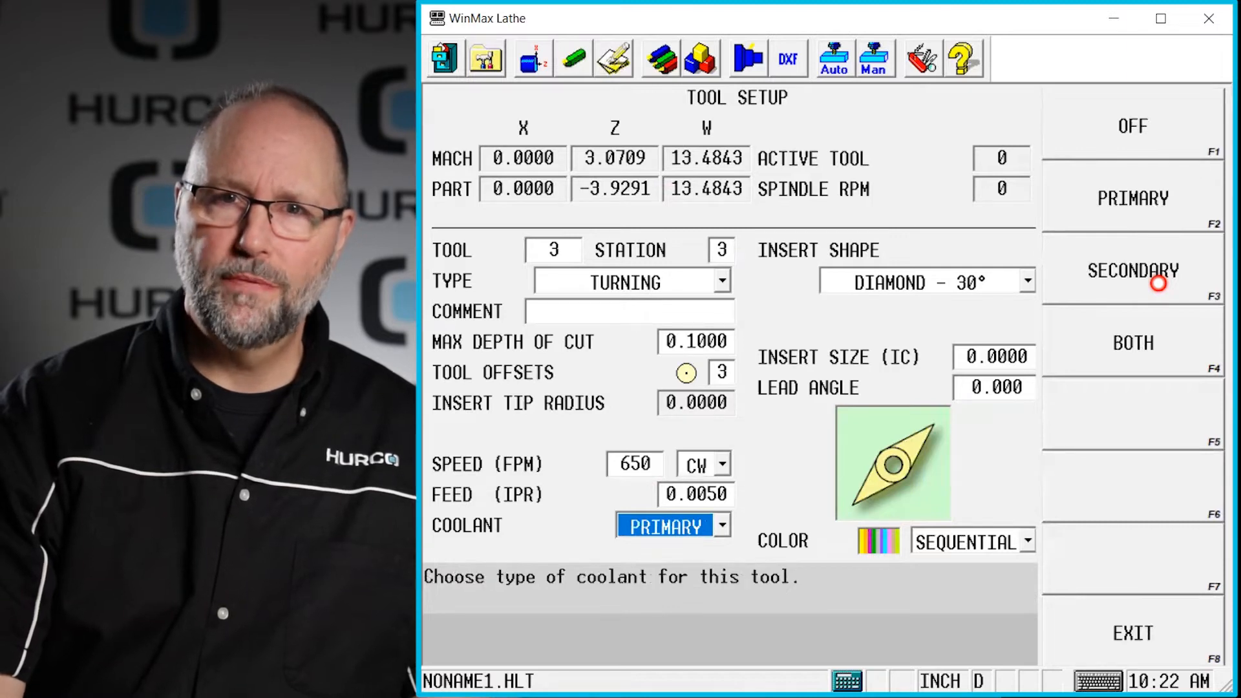
{"action": "mouse_move", "coordinate": [1165, 352]}
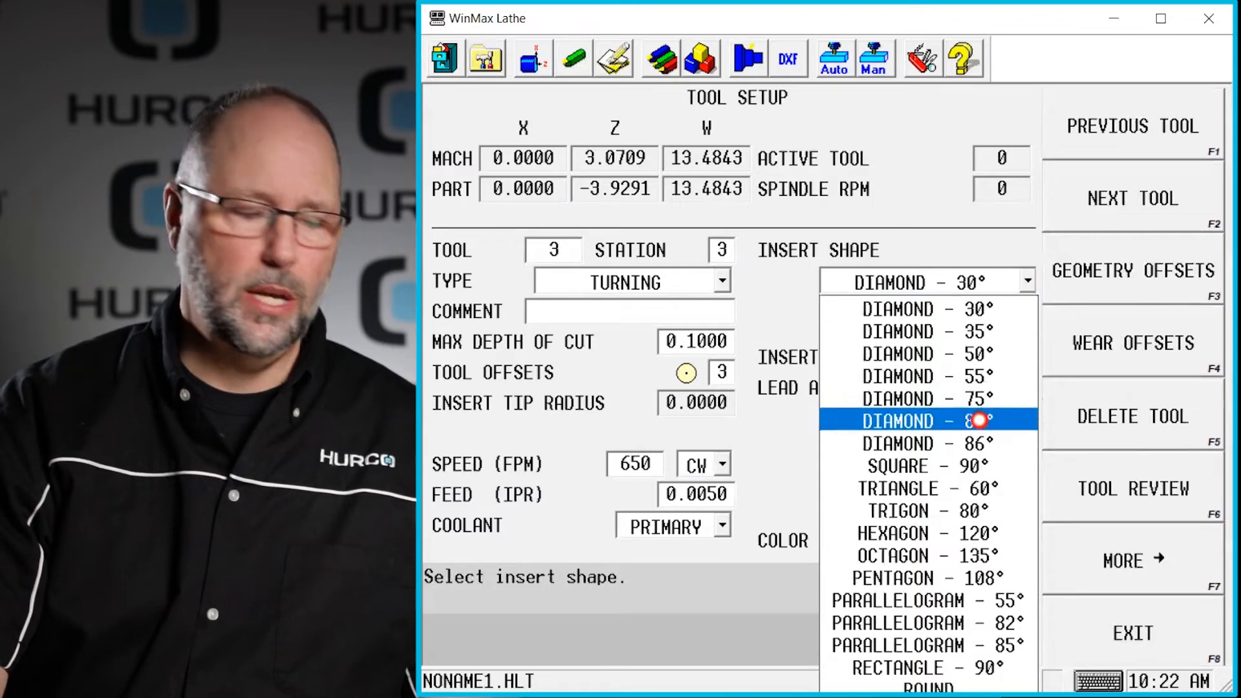
Choose the 80° diamond insert shape for tool 3
{"action": "left_click", "coordinate": [927, 420]}
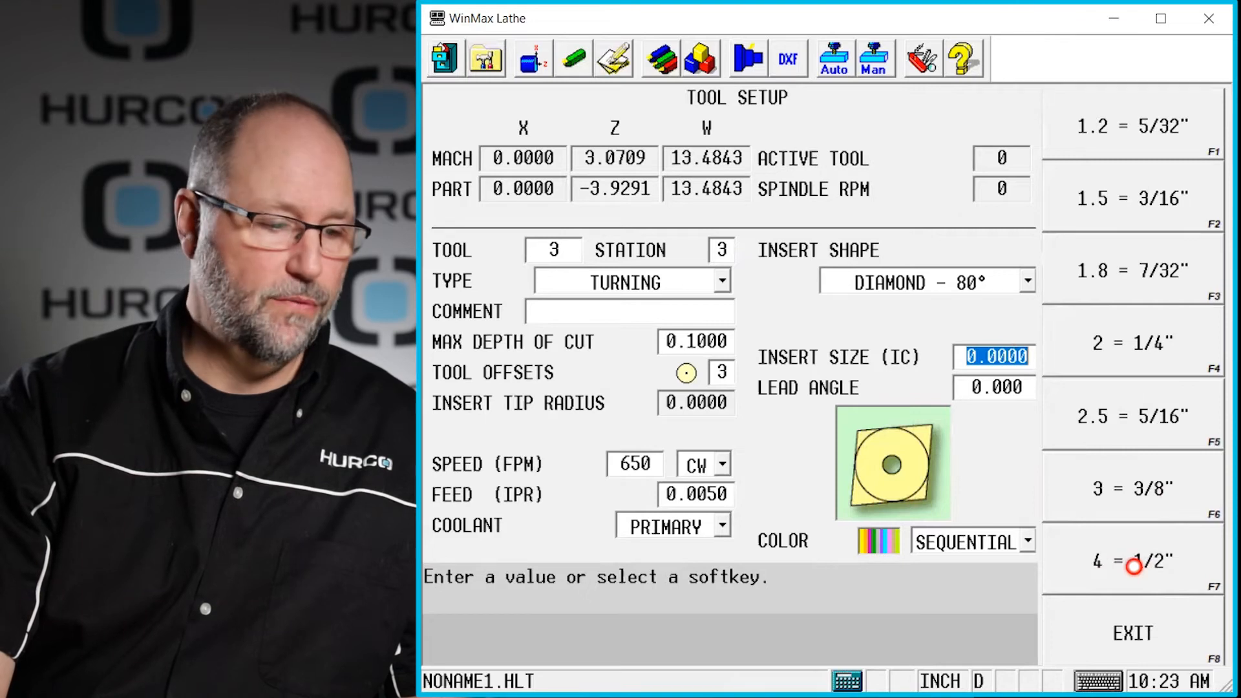
Set tool 3's insert size (IC) to 1/2 inch, giving a -5.000 lead angle
{"action": "left_click", "coordinate": [1133, 562]}
{"action": "type", "text": "-5.000"}
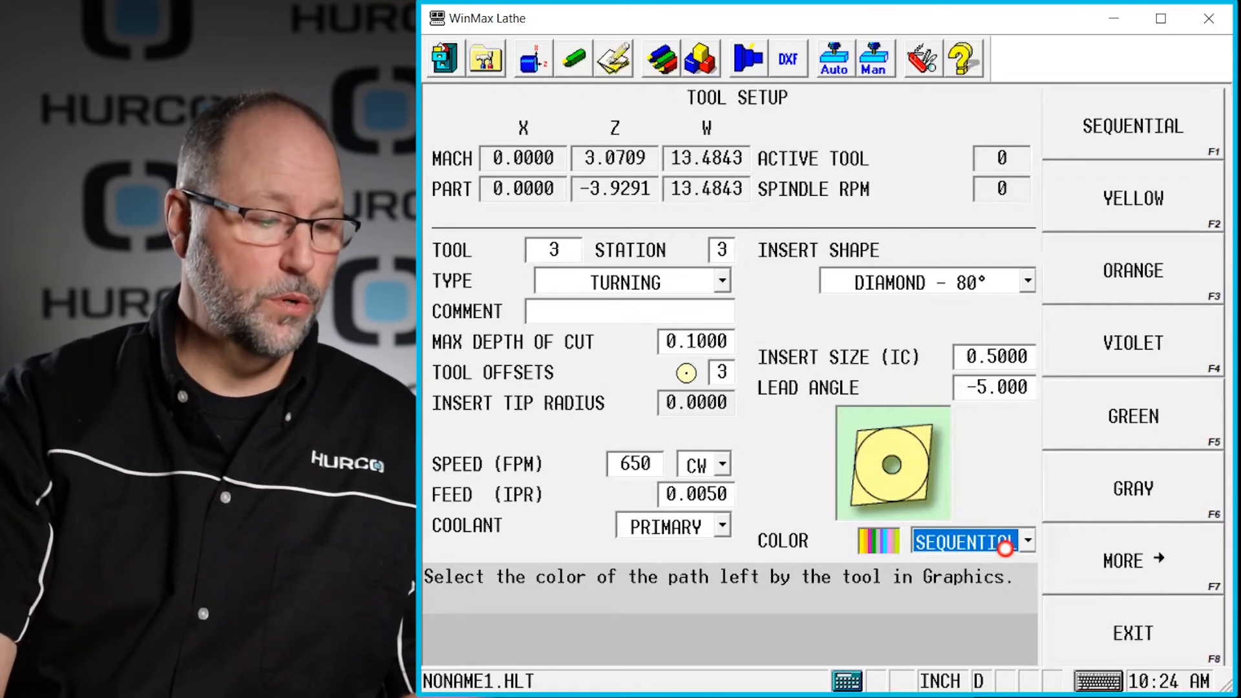
Keep the Sequential path colour and return to the main tool setup options
{"action": "left_click", "coordinate": [1028, 540]}
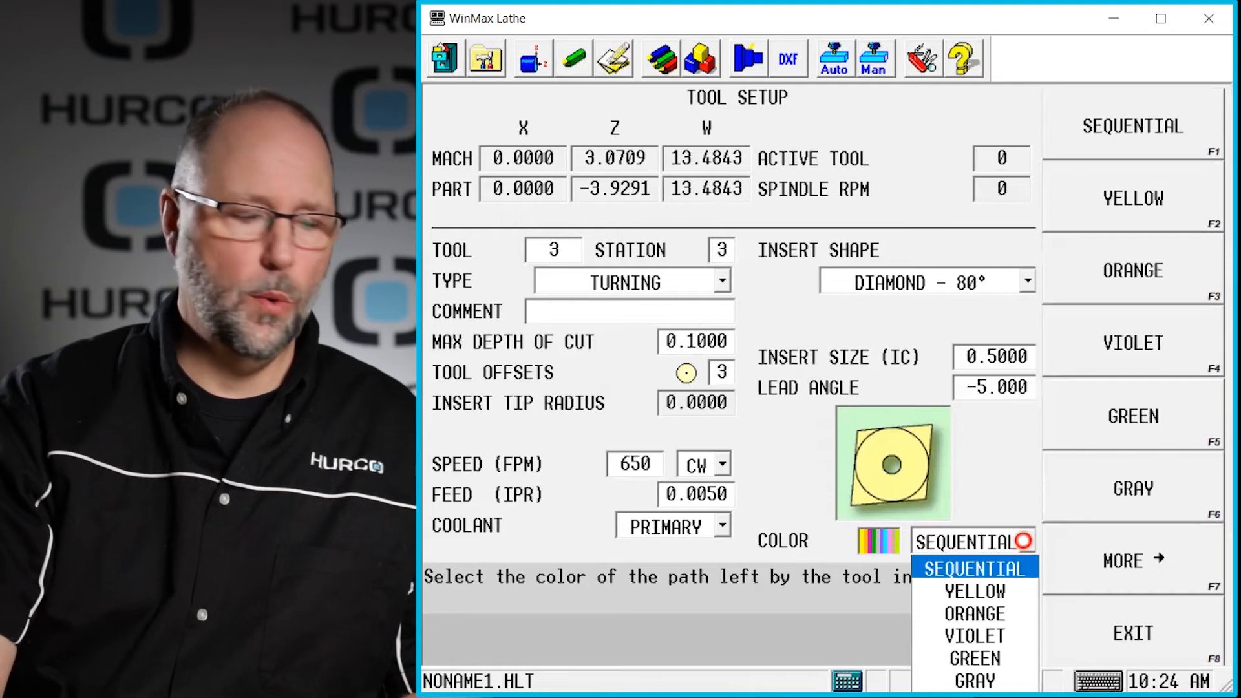
{"action": "left_click", "coordinate": [970, 569]}
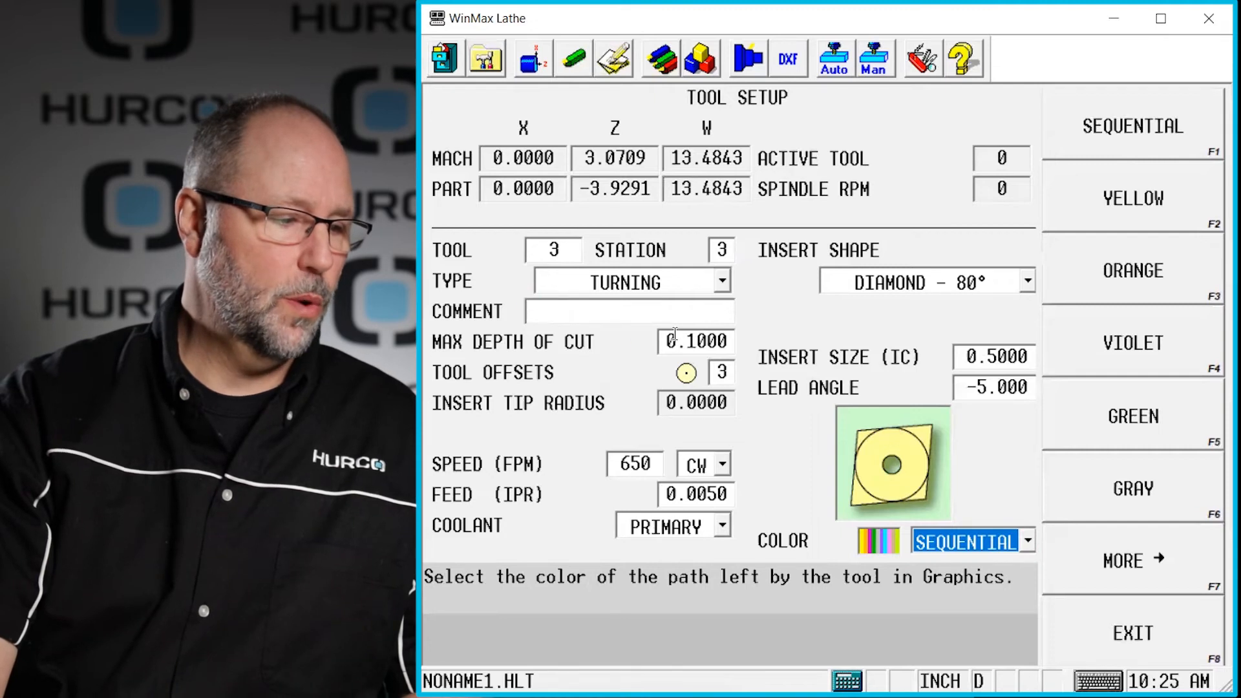
{"action": "left_click", "coordinate": [693, 341]}
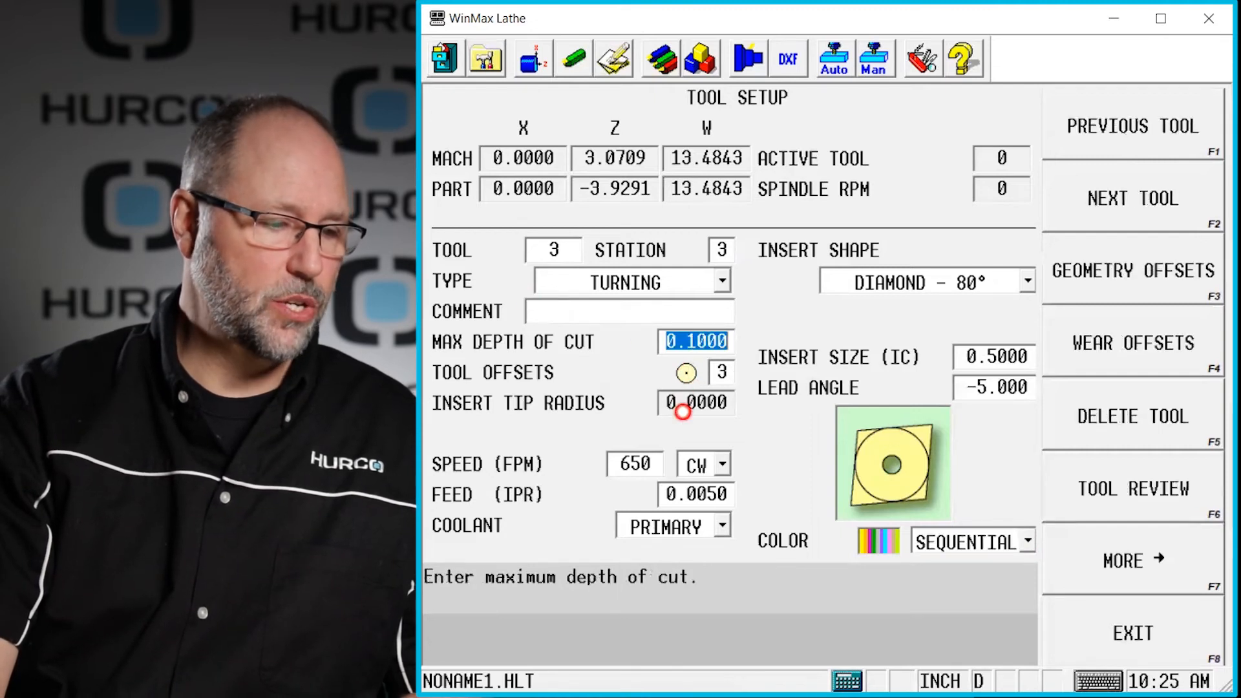
{"action": "mouse_move", "coordinate": [637, 352]}
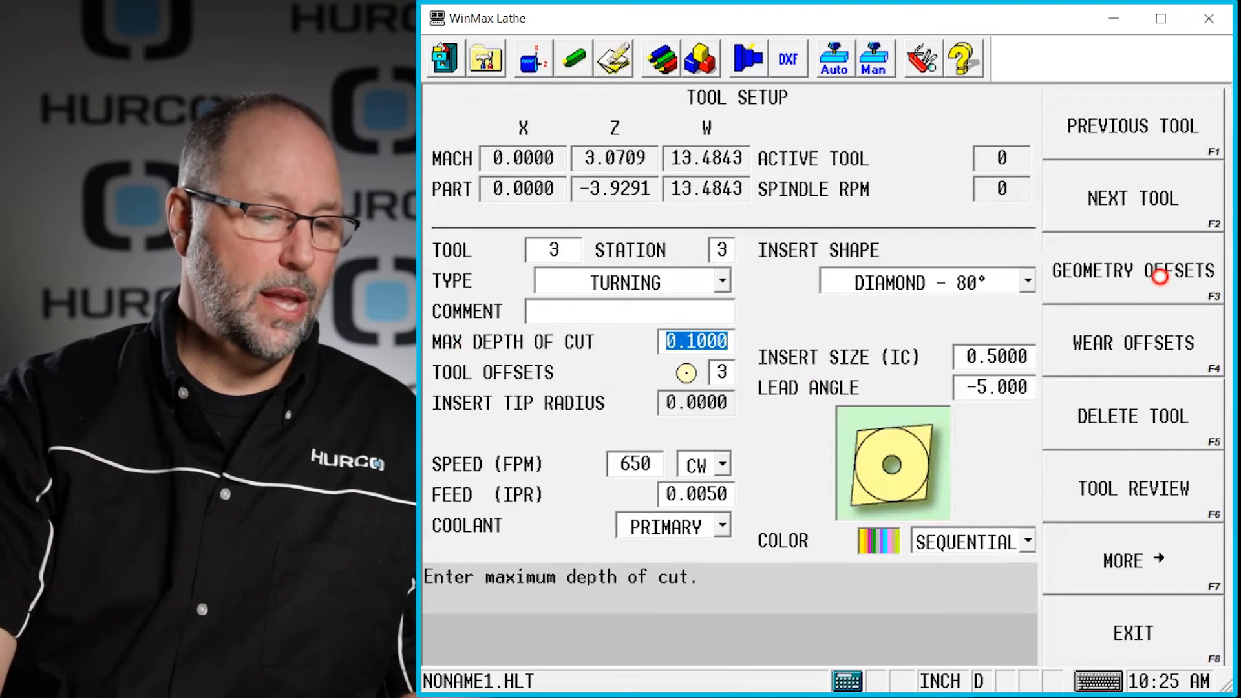
{"action": "mouse_move", "coordinate": [1132, 257]}
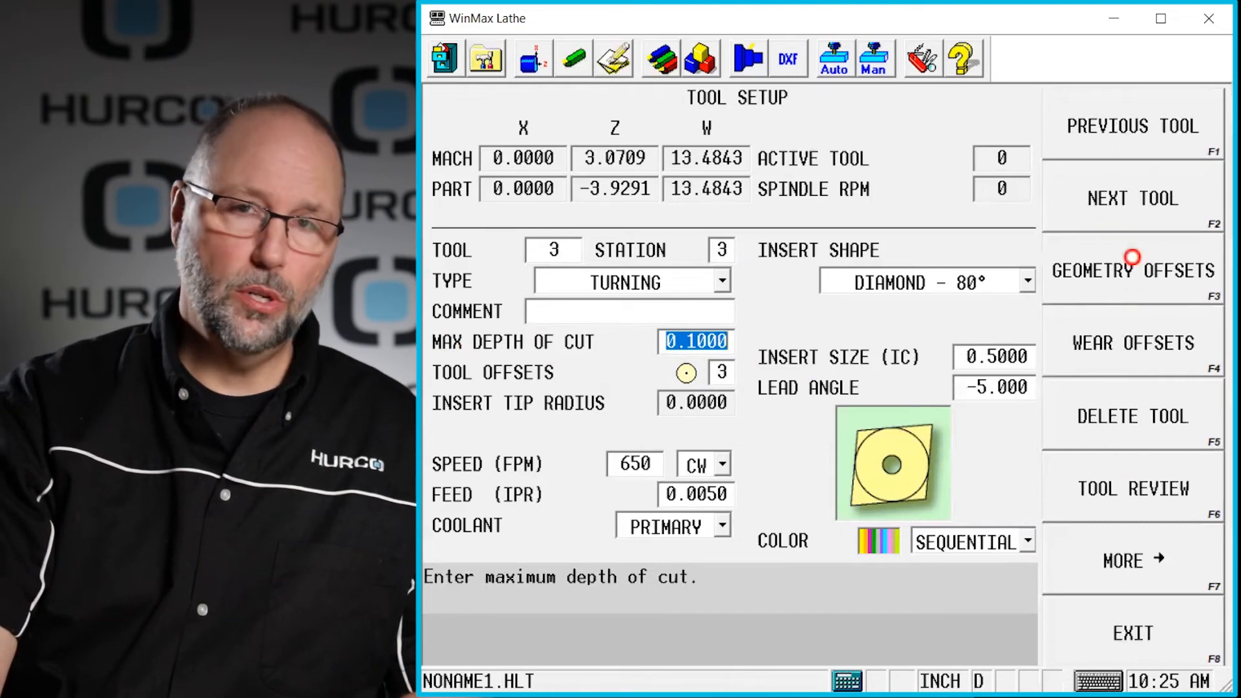
{"action": "mouse_move", "coordinate": [1132, 292]}
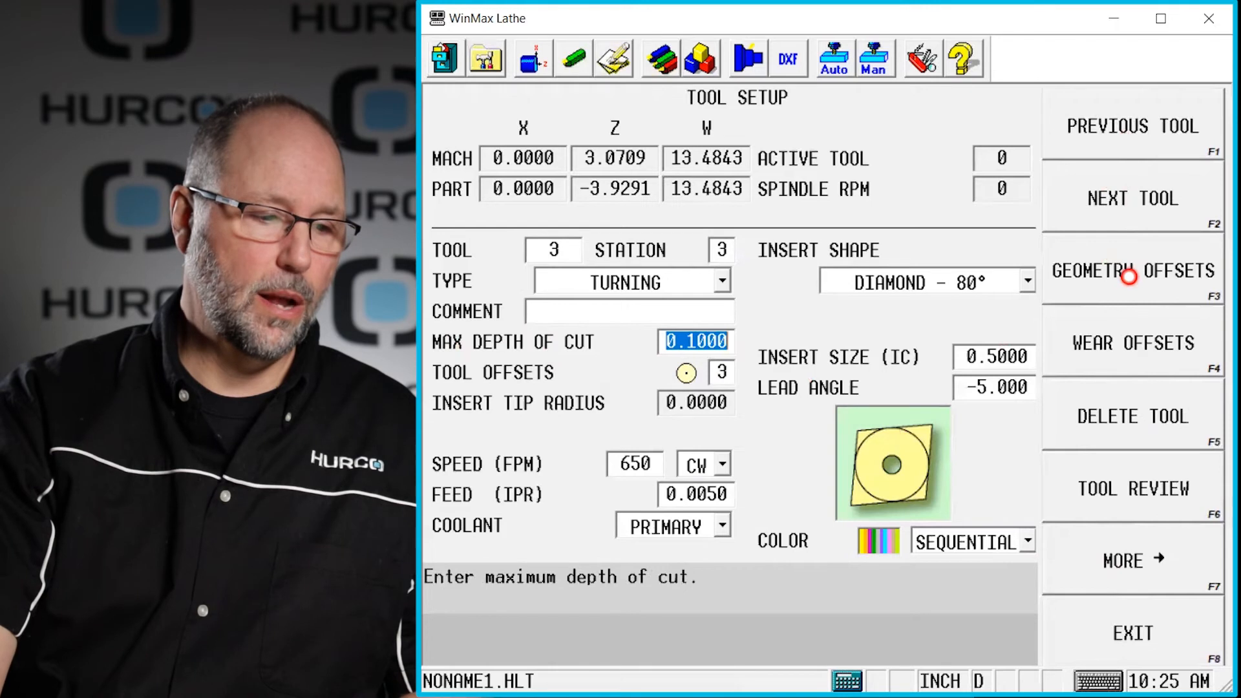
Open the geometry offsets table and select tool 3's radius field
{"action": "left_click", "coordinate": [1132, 270]}
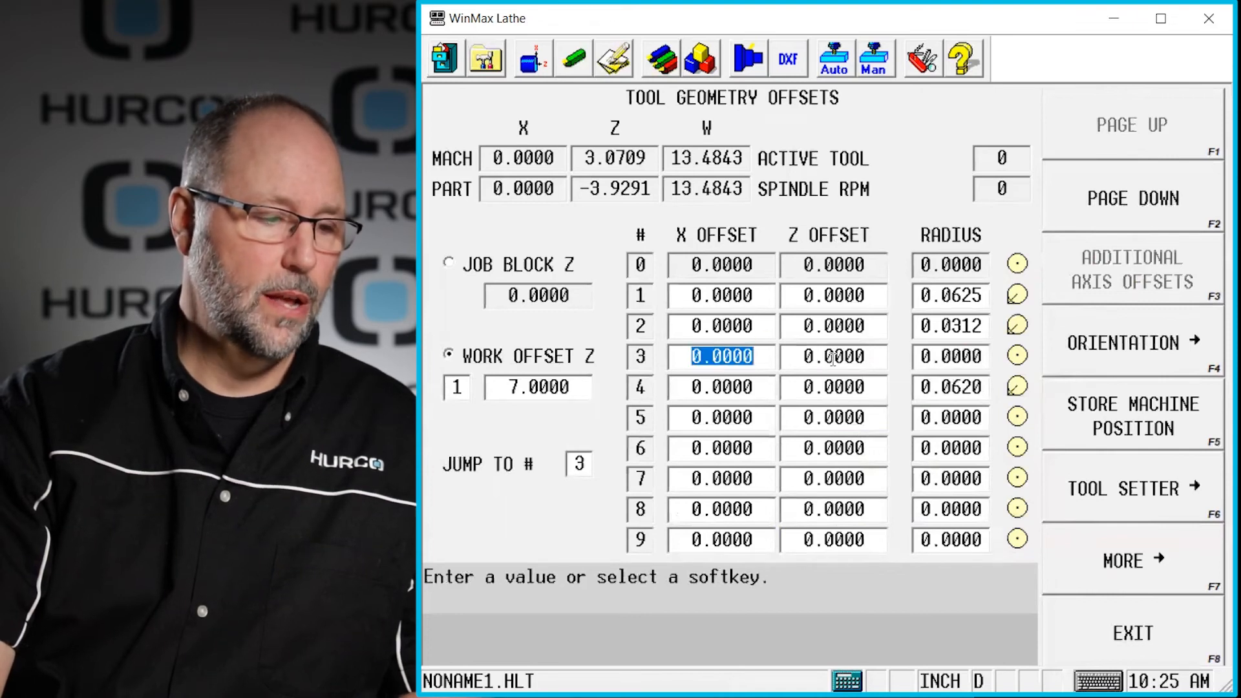
{"action": "left_click", "coordinate": [832, 357]}
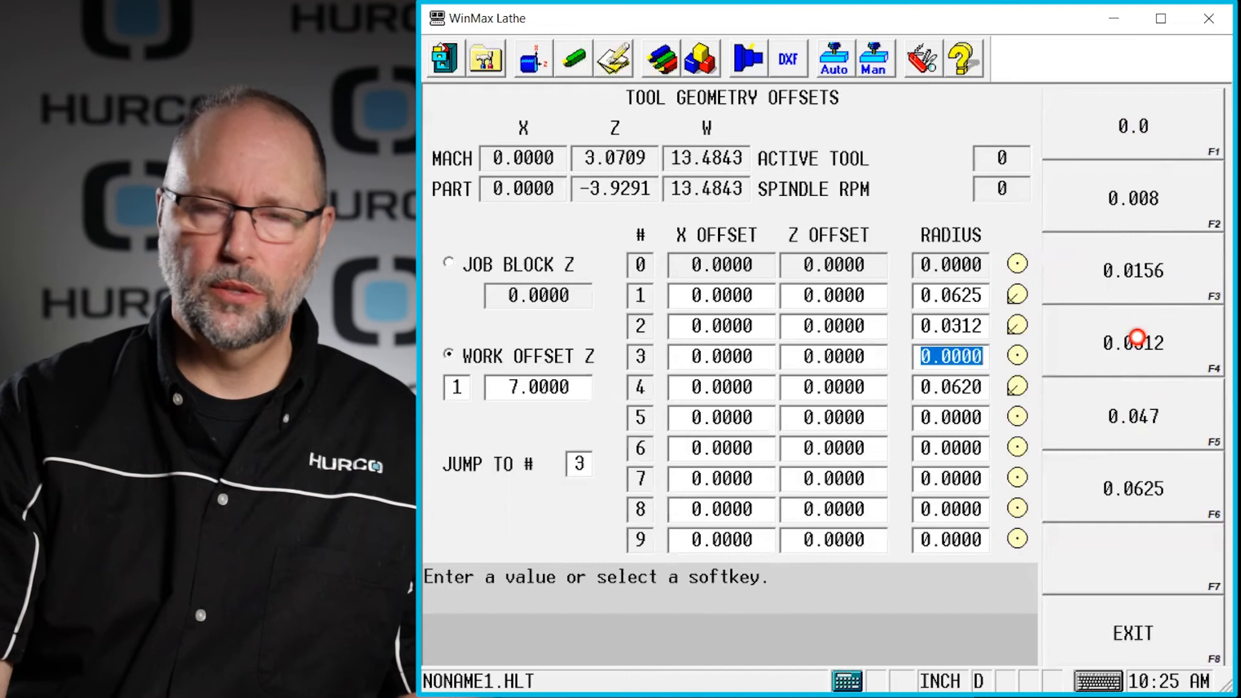
Set tool 3's radius offset to 0.0312 and bring up its tip orientation choices
{"action": "left_click", "coordinate": [1136, 341]}
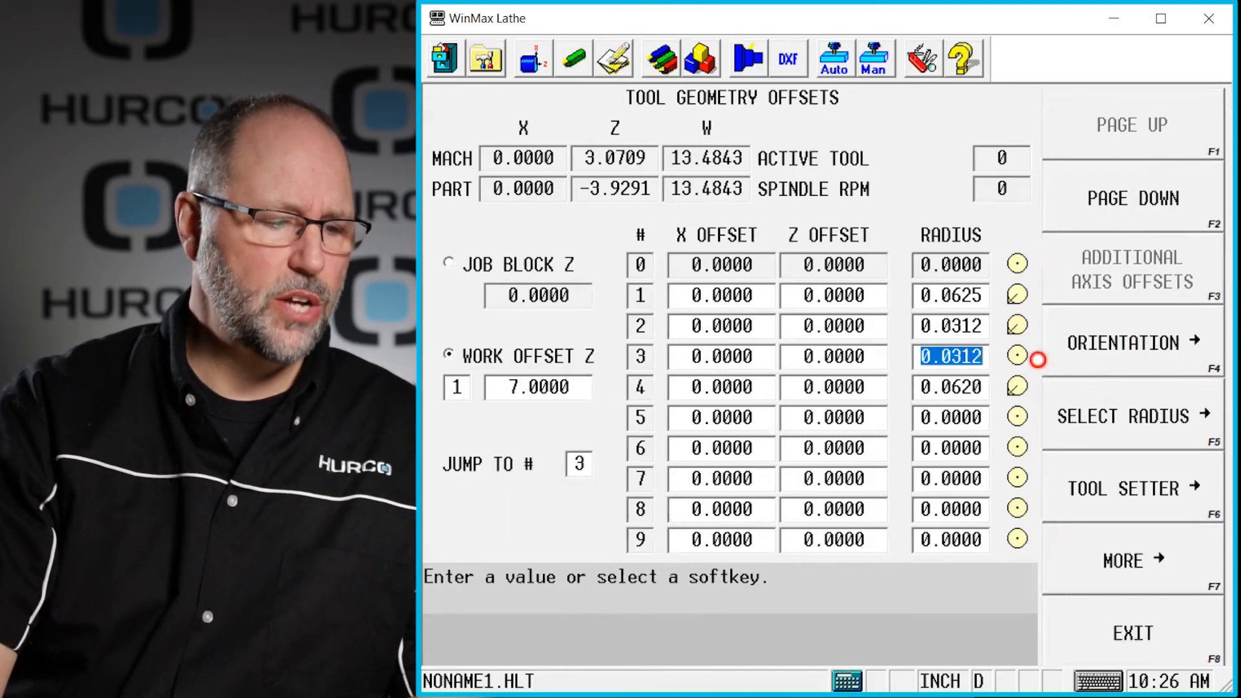
{"action": "left_click", "coordinate": [1132, 341]}
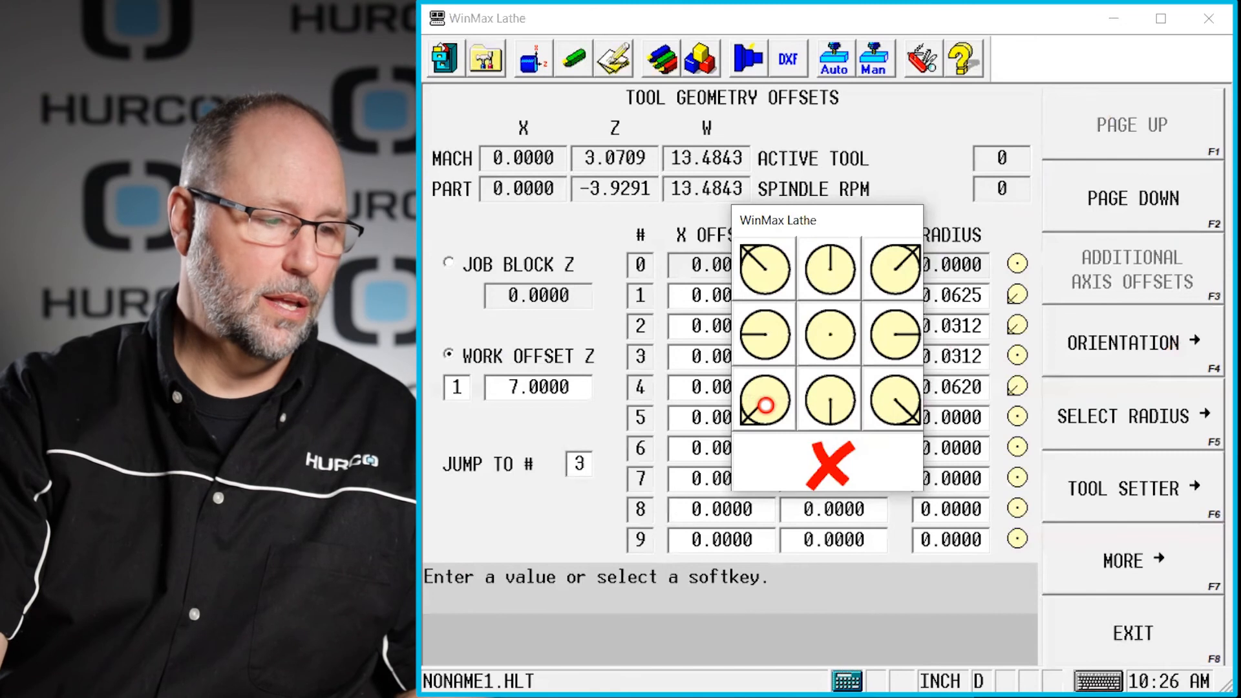
Choose the bottom-left quadrant orientation for tool 3's tip, reviewing the other orientation icons
{"action": "left_click", "coordinate": [762, 403]}
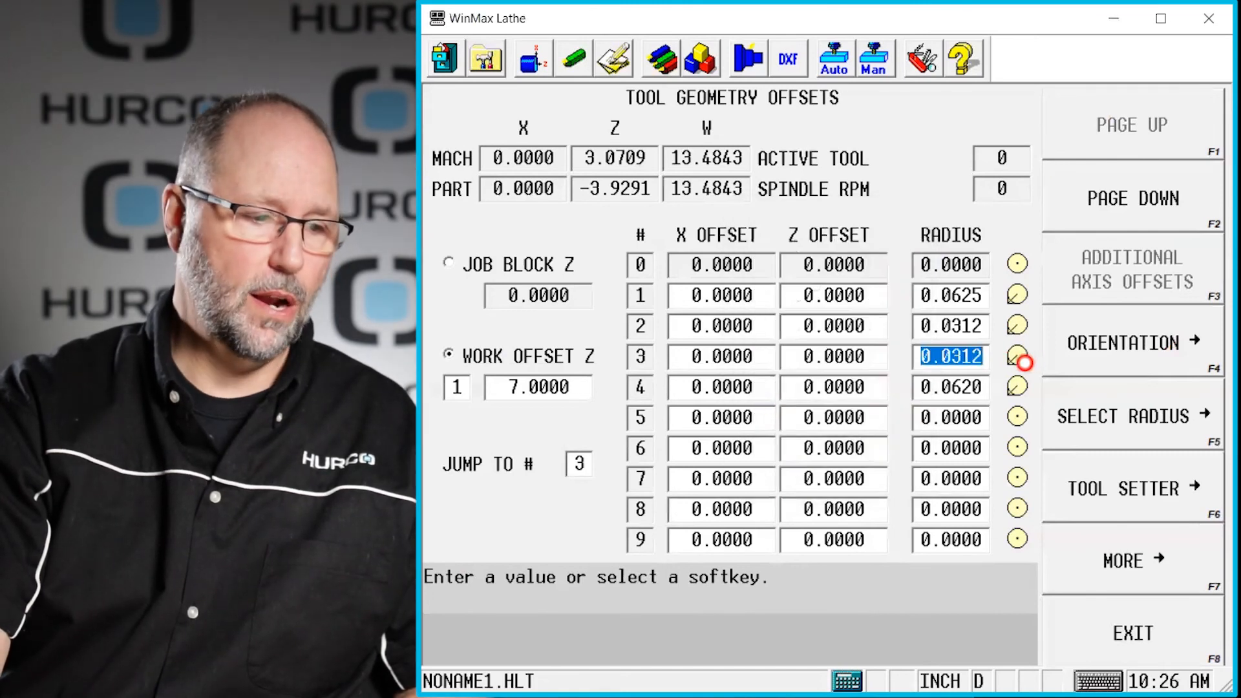
{"action": "left_click", "coordinate": [1132, 342]}
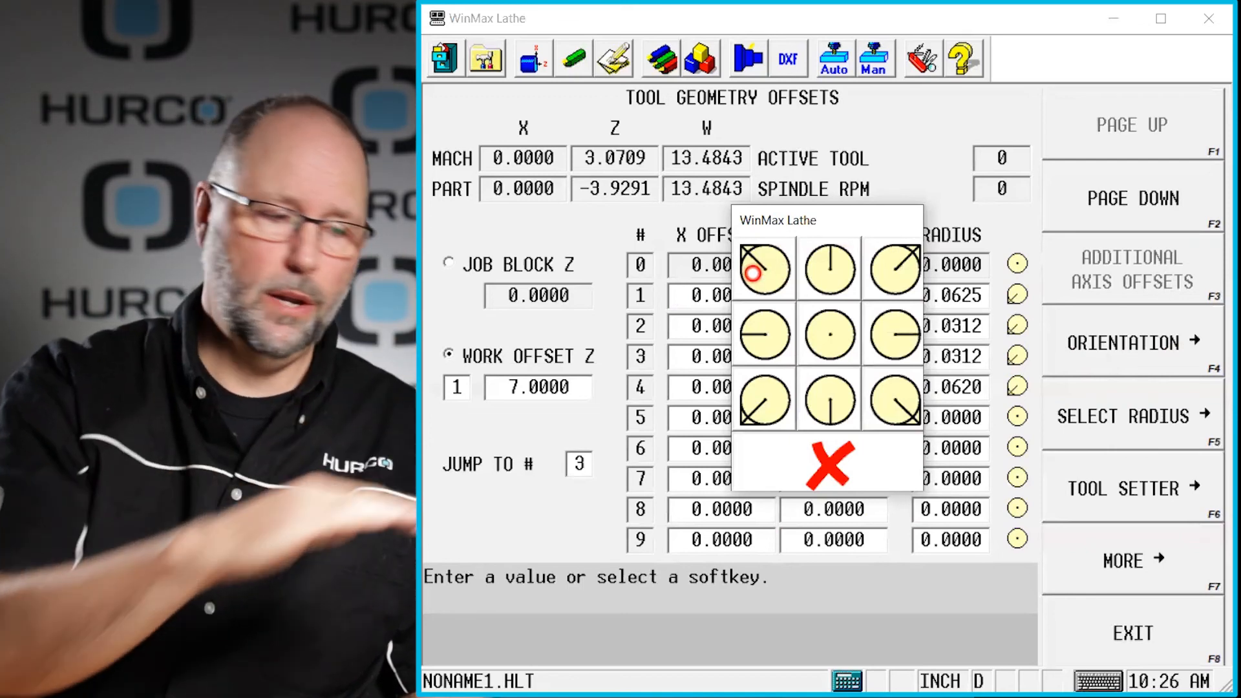
{"action": "left_click", "coordinate": [827, 400]}
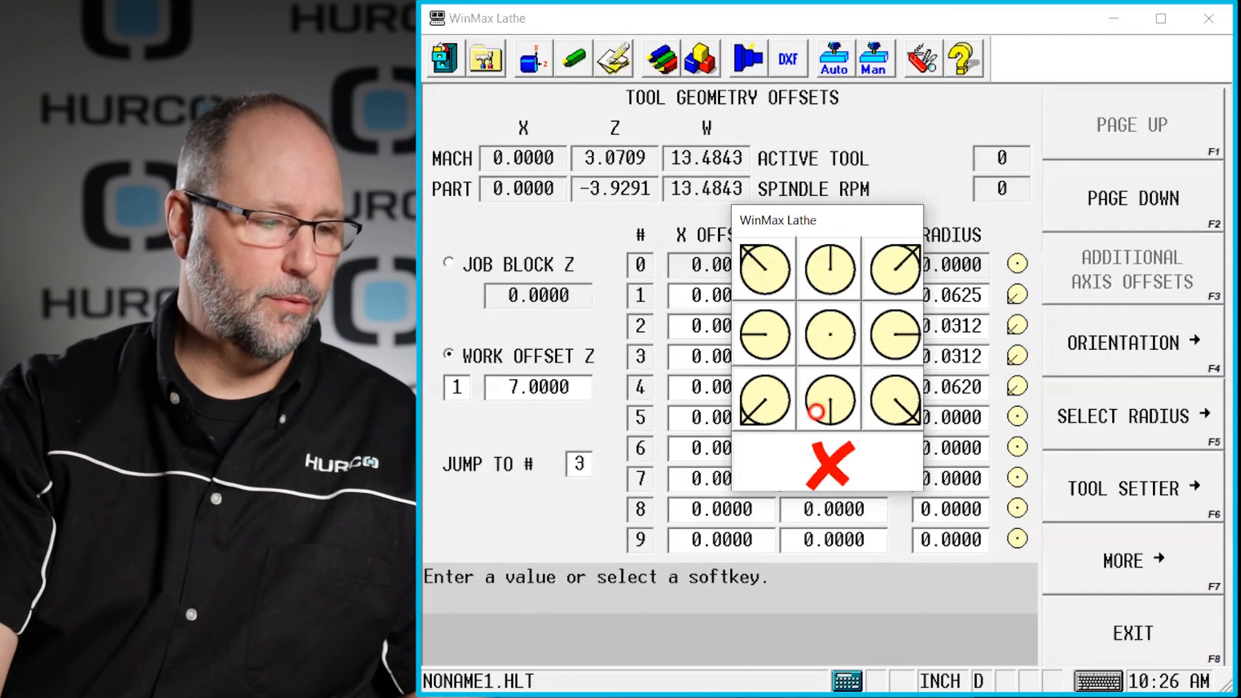
{"action": "left_click", "coordinate": [827, 269]}
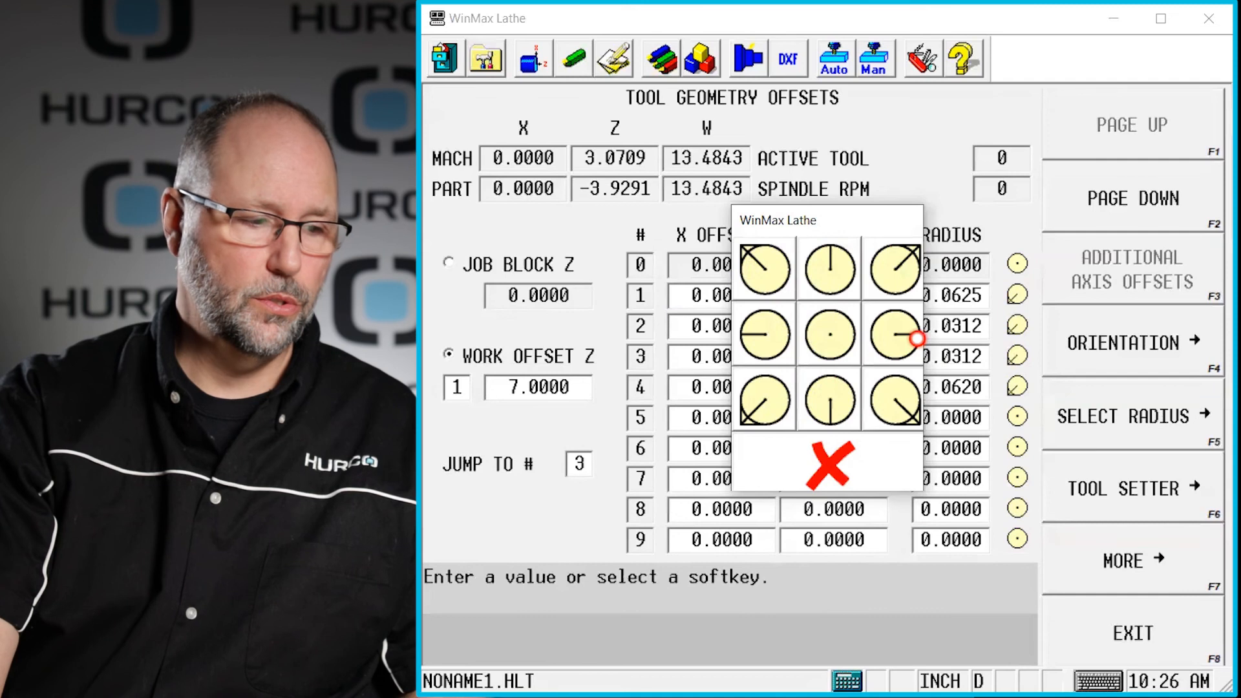
{"action": "left_click", "coordinate": [763, 401]}
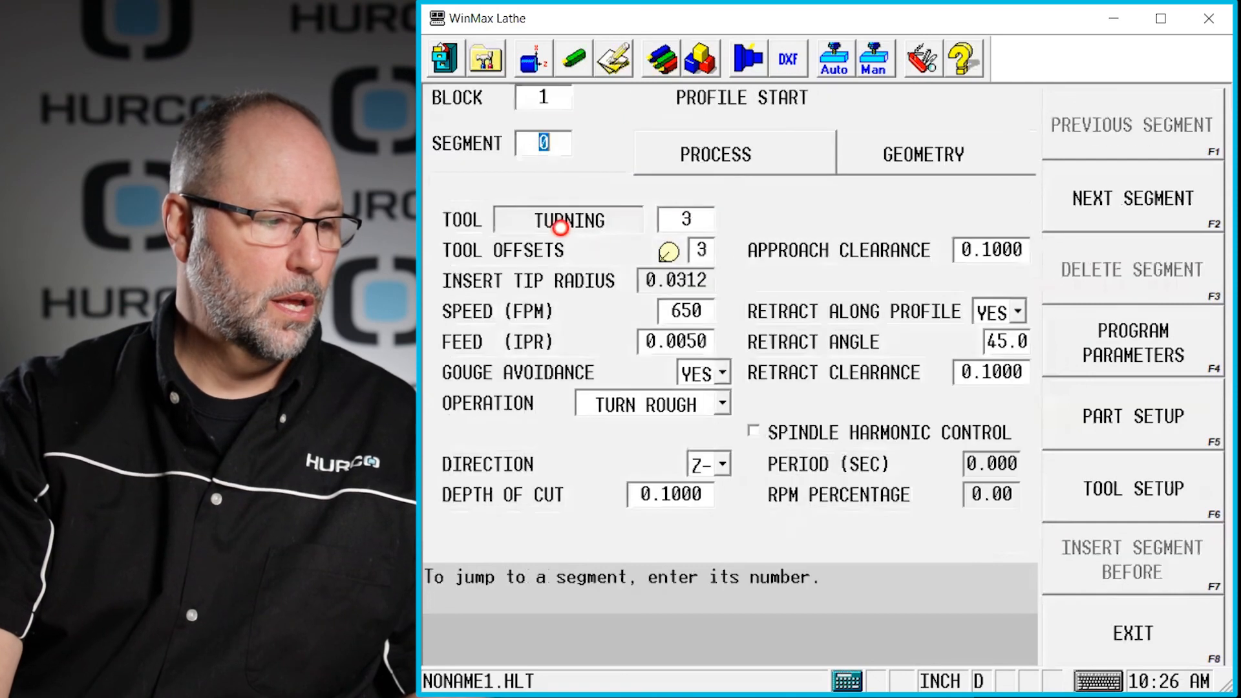
{"action": "mouse_move", "coordinate": [691, 268]}
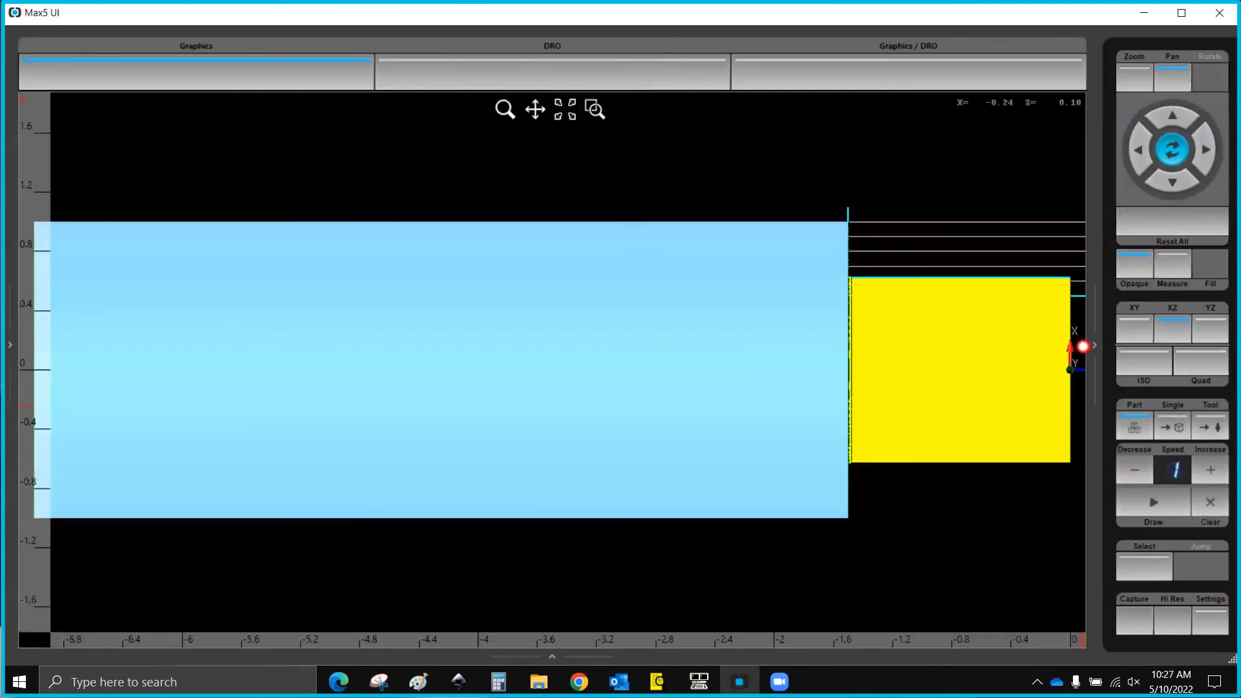
Run Draw in Graphics so the part stock and tool 3's toolpath render
{"action": "left_click", "coordinate": [1153, 503]}
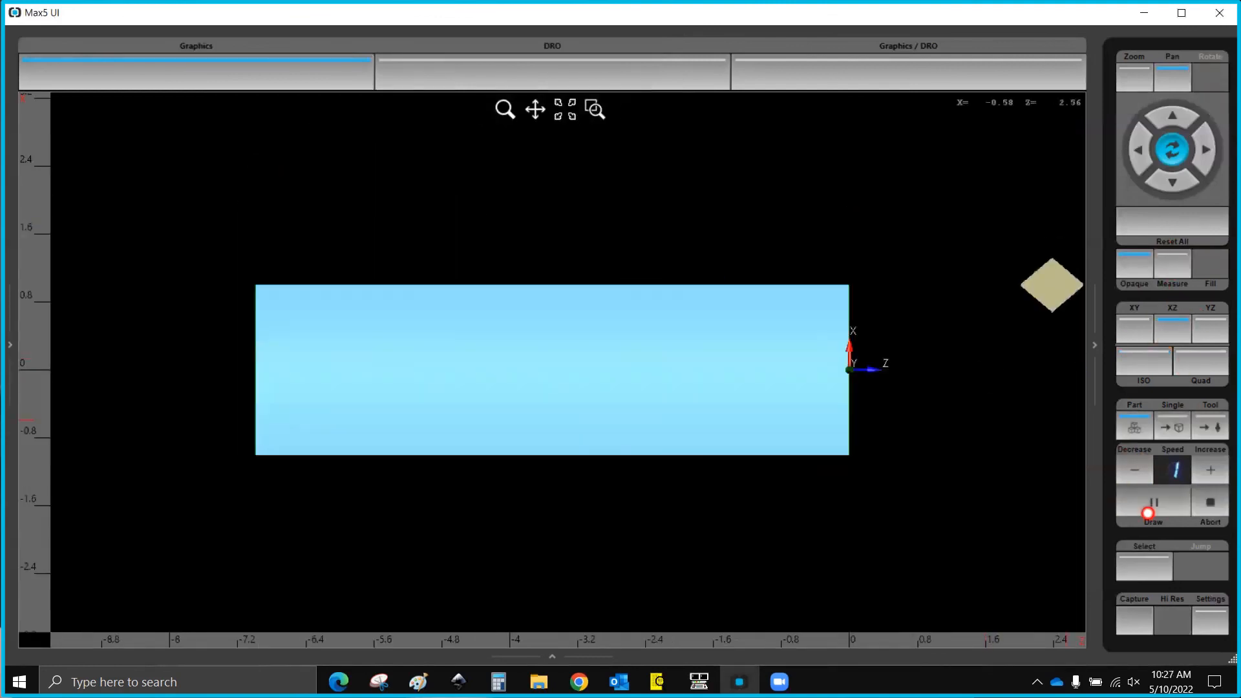